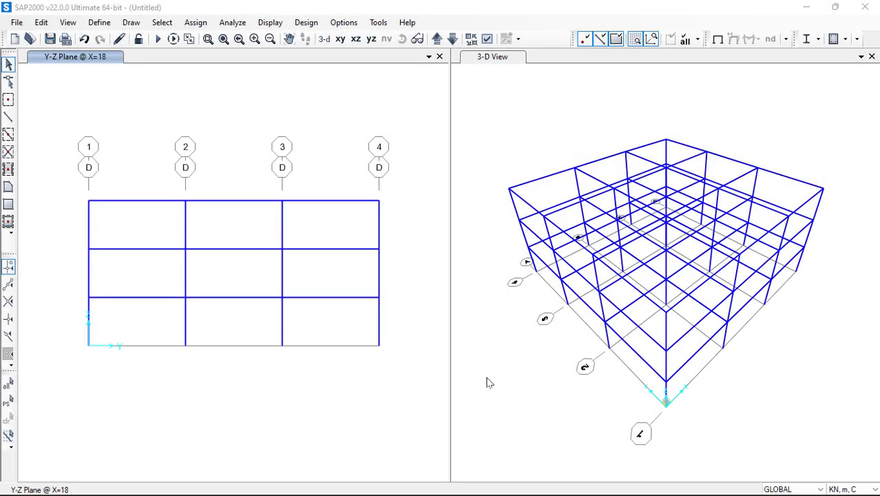
{"action": "mouse_move", "coordinate": [246, 264]}
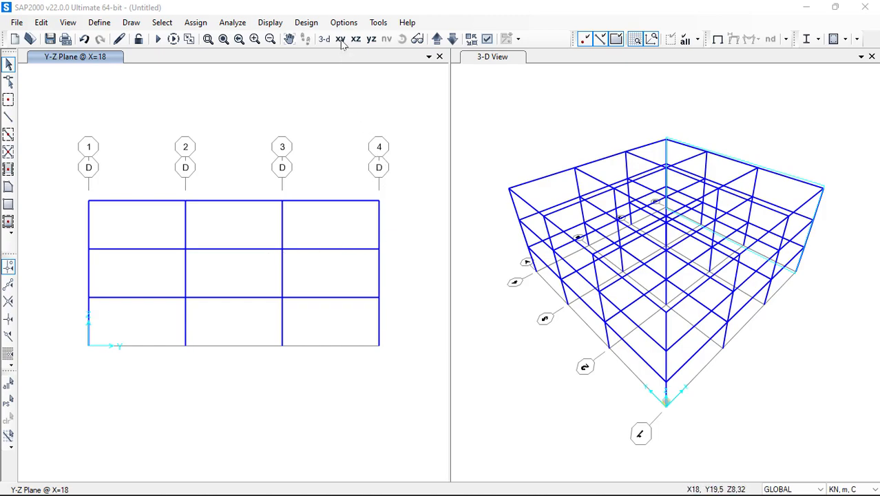
Step: Switch the left window from the Y-Z elevation to the X-Y plan at Z=9
{"action": "left_click", "coordinate": [340, 39]}
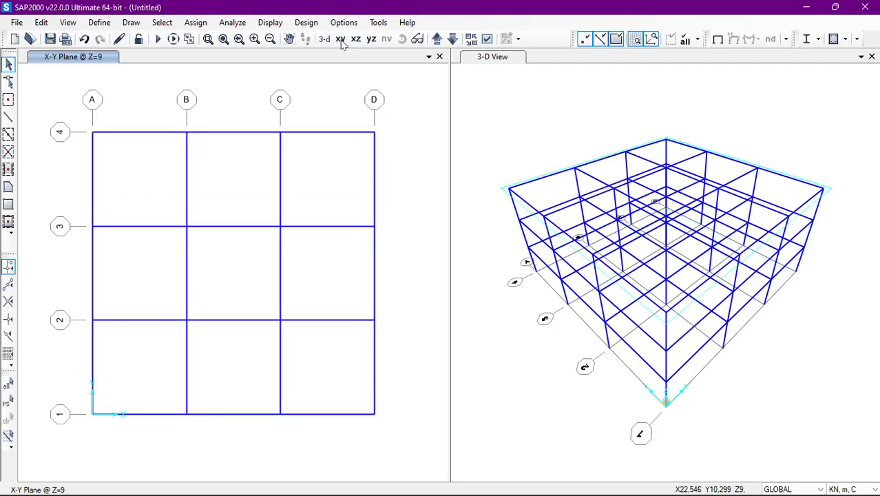
{"action": "mouse_move", "coordinate": [407, 199]}
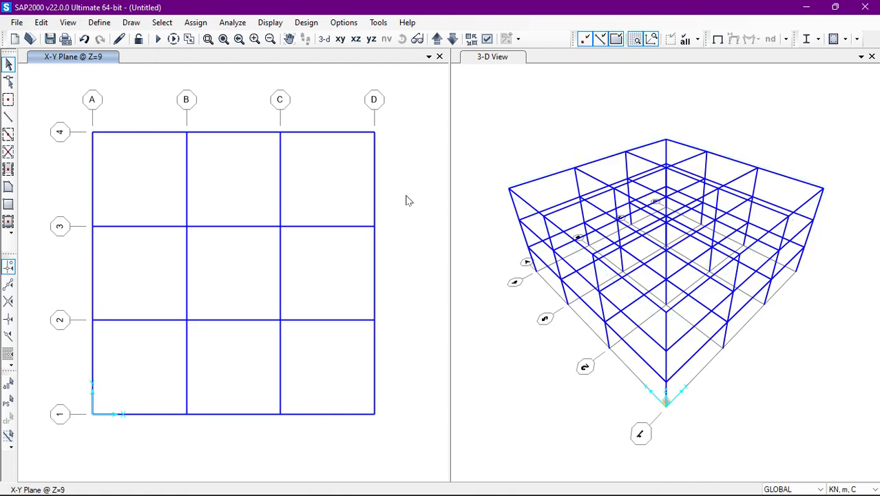
{"action": "mouse_move", "coordinate": [453, 39]}
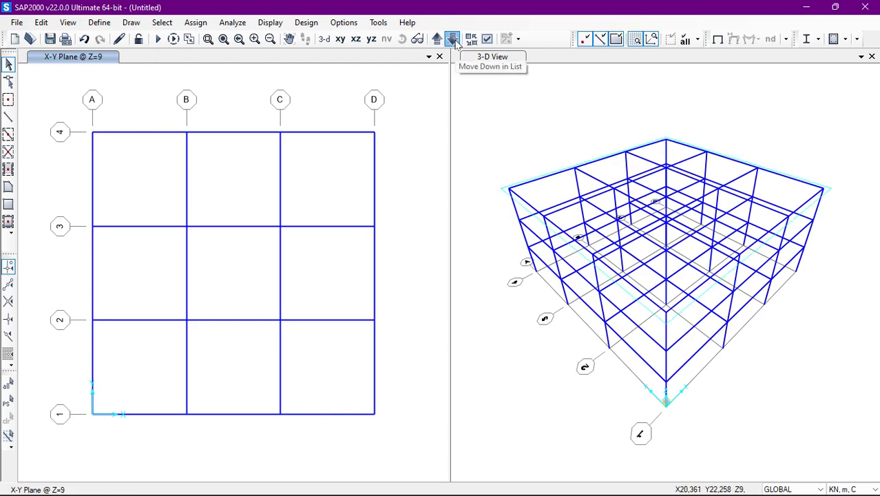
Step: Move the plan view down one floor level from Z=9
{"action": "left_click", "coordinate": [453, 39]}
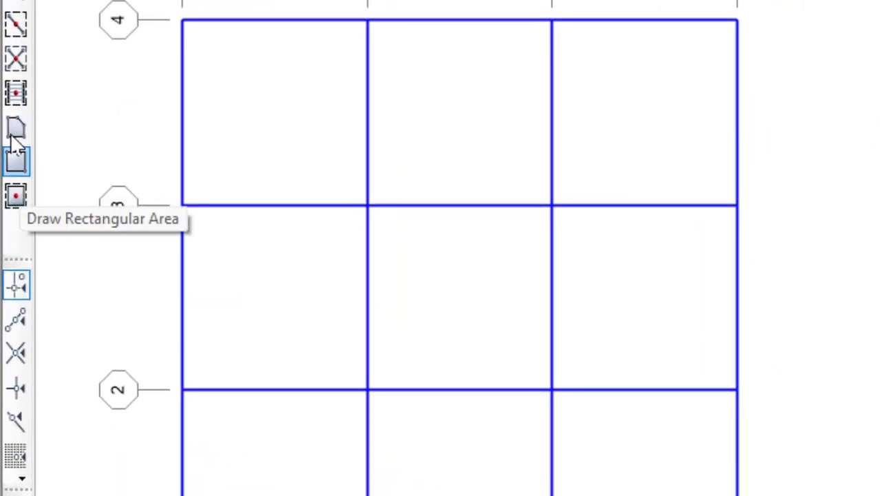
{"action": "mouse_move", "coordinate": [15, 196]}
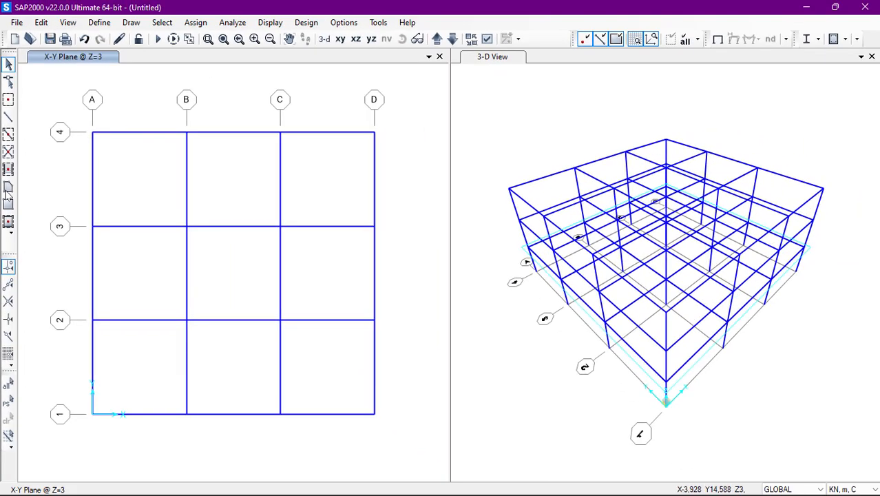
{"action": "mouse_move", "coordinate": [9, 188]}
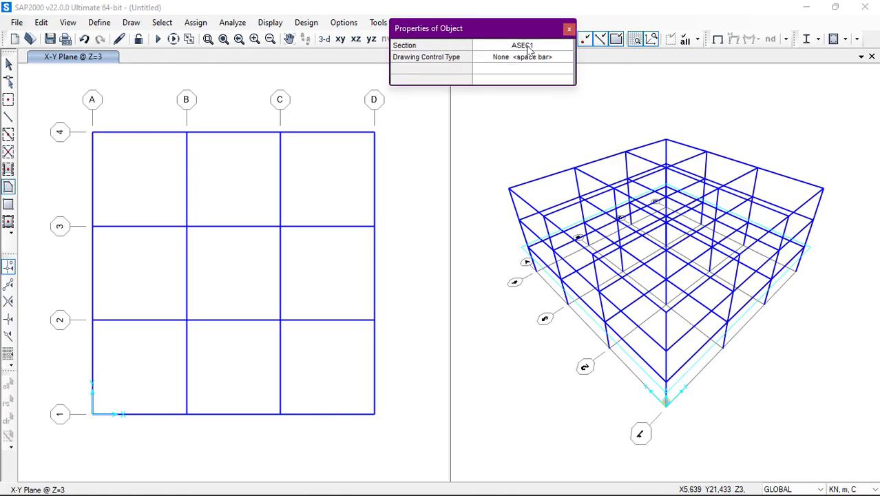
Step: Keep ASEC1 as the area section and outline the slab panel in bay A–B, 3–4
{"action": "left_click", "coordinate": [567, 46]}
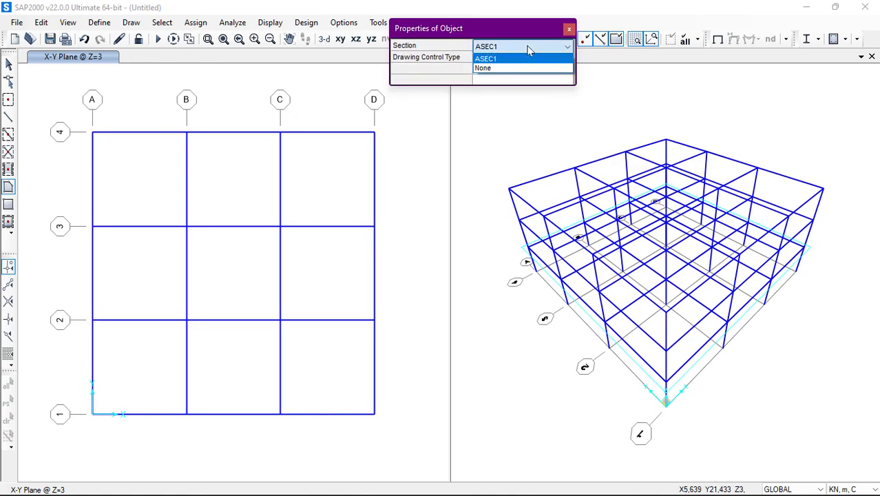
{"action": "left_click", "coordinate": [483, 67]}
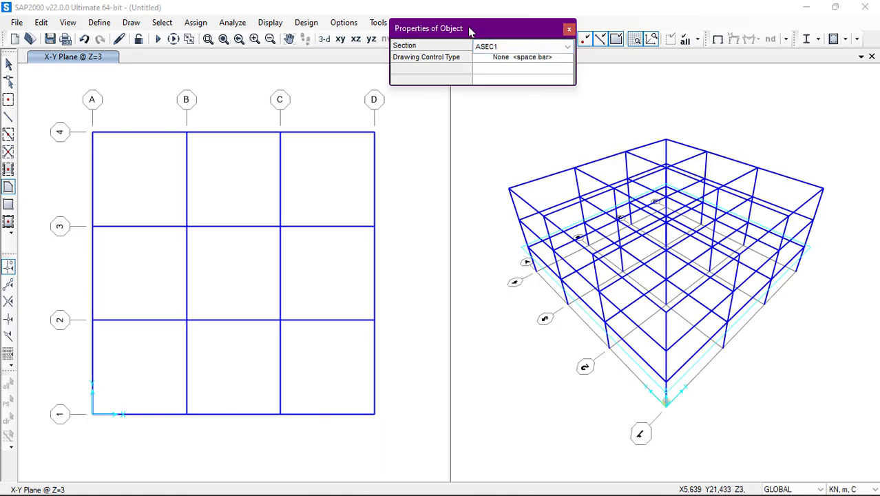
{"action": "left_click_drag", "start_coordinate": [468, 28], "coordinate": [520, 35]}
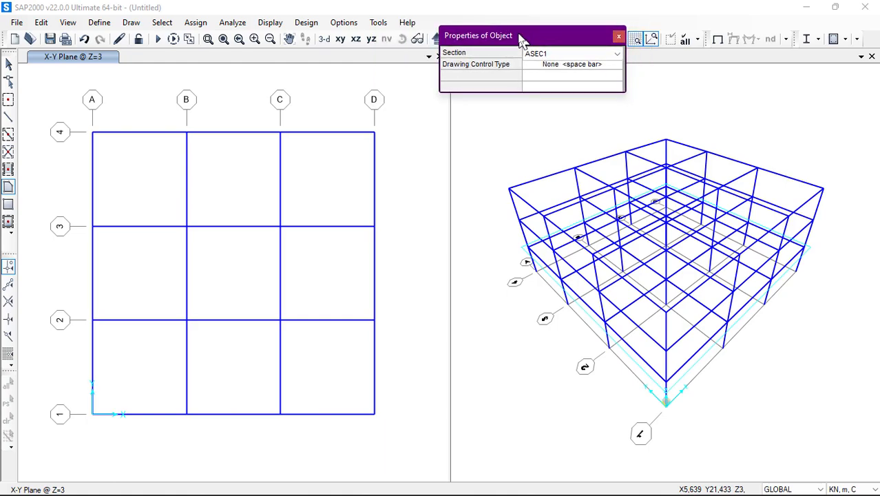
{"action": "left_click_drag", "start_coordinate": [520, 35], "coordinate": [485, 30]}
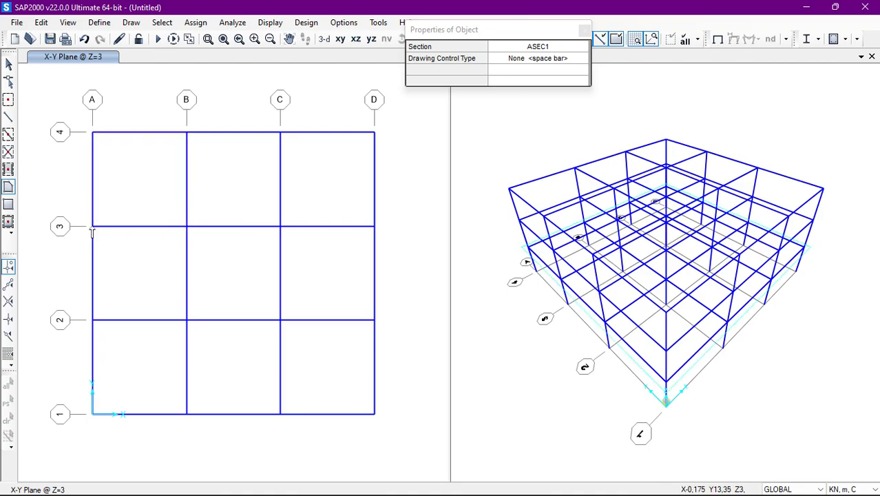
{"action": "left_click", "coordinate": [138, 177]}
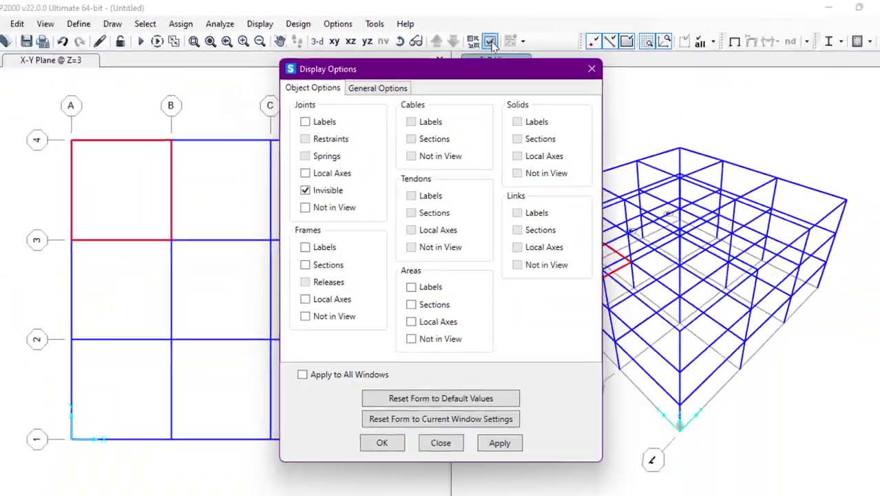
Step: Turn on Fill Objects in the General Options display settings
{"action": "left_click", "coordinate": [377, 88]}
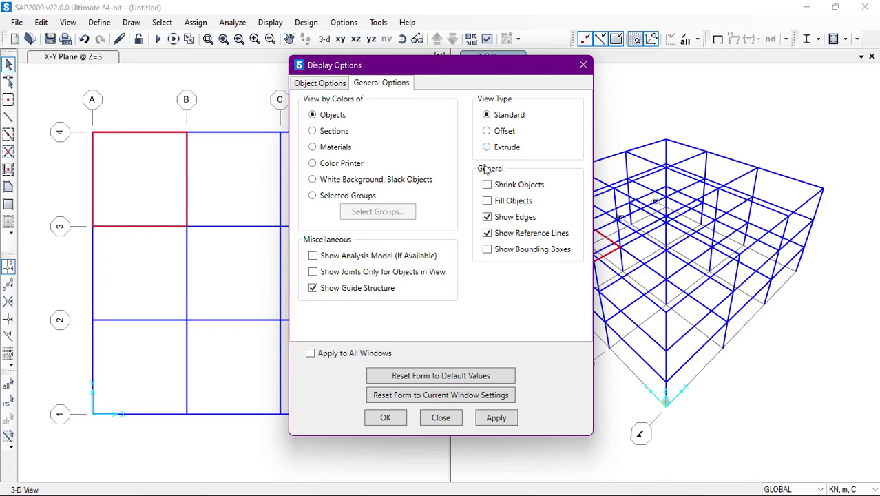
{"action": "left_click", "coordinate": [487, 201]}
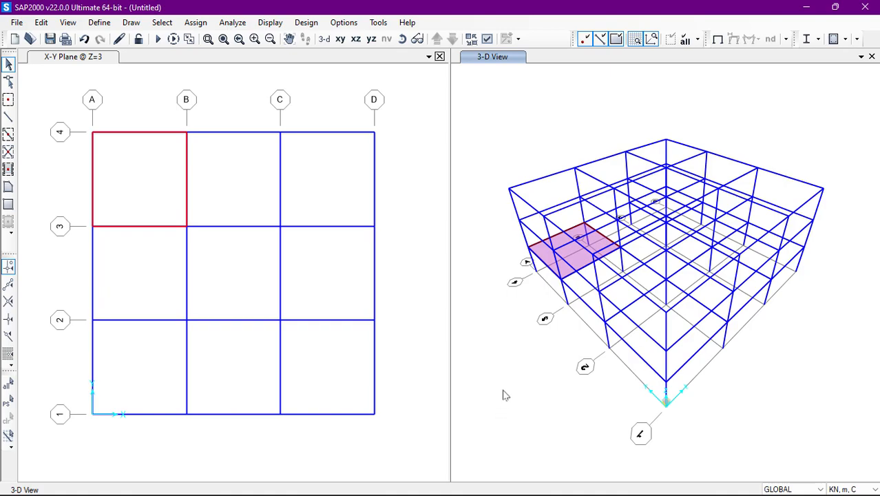
{"action": "mouse_move", "coordinate": [434, 253]}
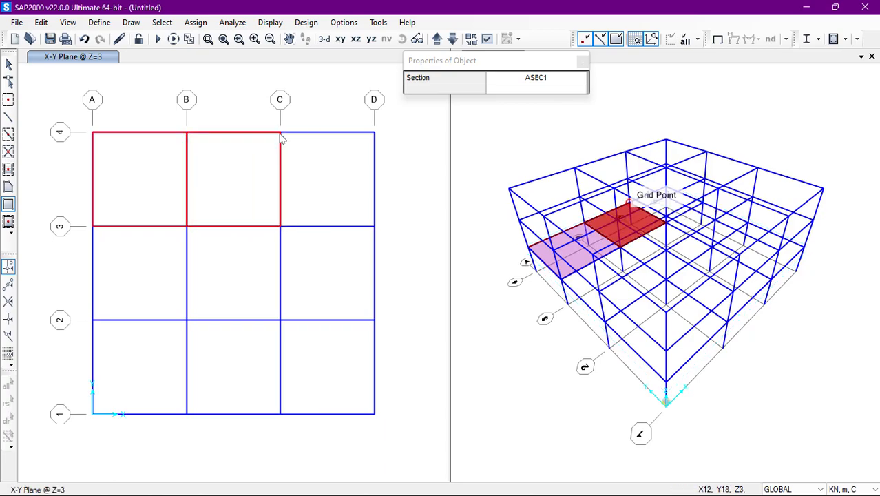
{"action": "mouse_move", "coordinate": [377, 232]}
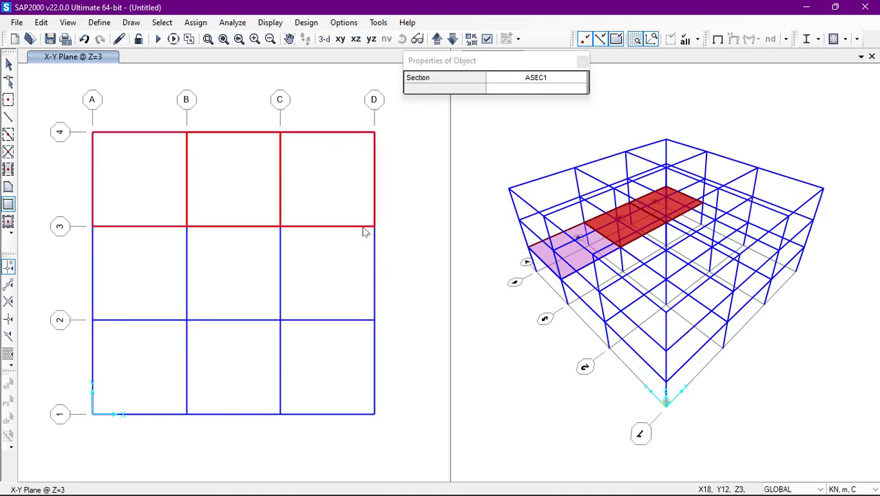
Step: Draw the rectangular slab panel in bay C–D between grids 3 and 4
{"action": "left_click", "coordinate": [138, 268]}
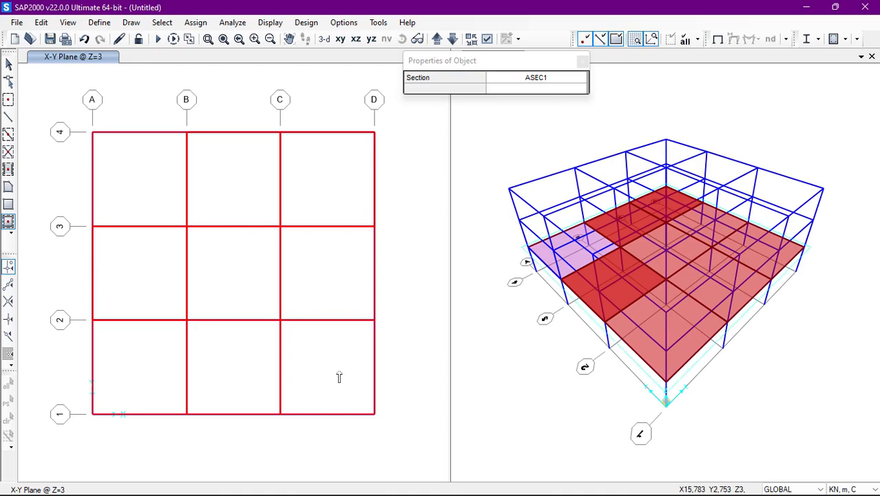
{"action": "mouse_move", "coordinate": [339, 376]}
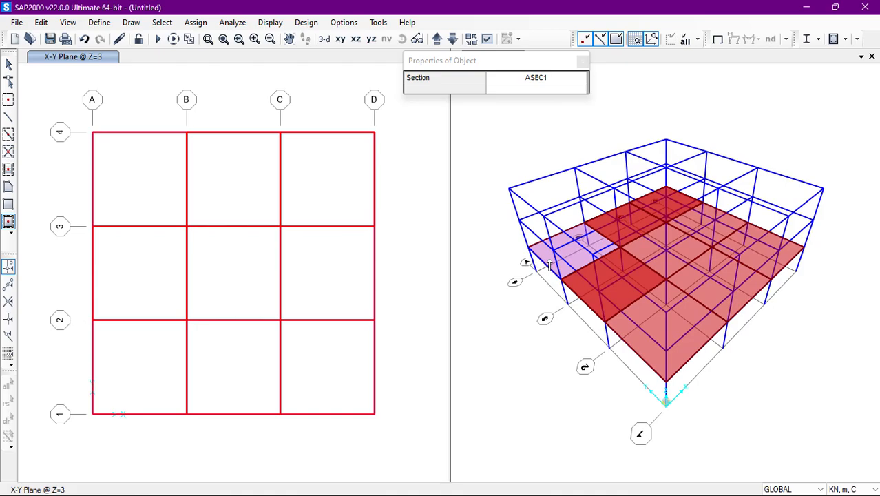
{"action": "mouse_move", "coordinate": [605, 295]}
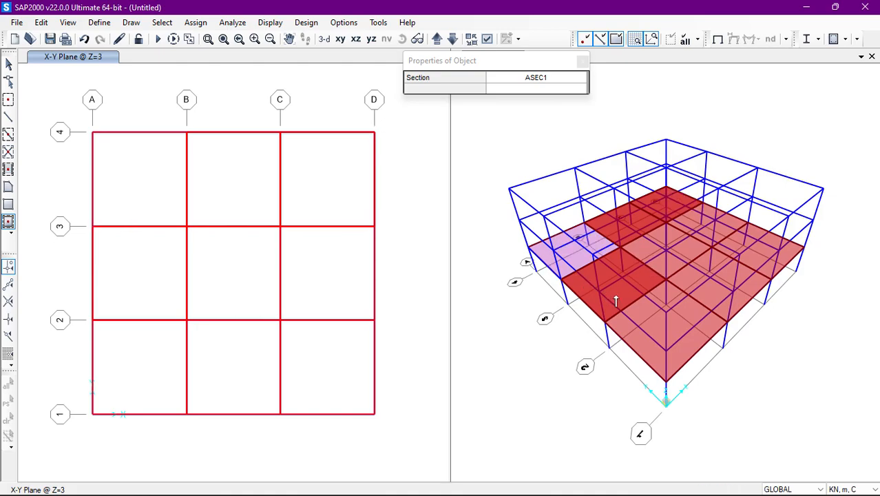
{"action": "mouse_move", "coordinate": [478, 351]}
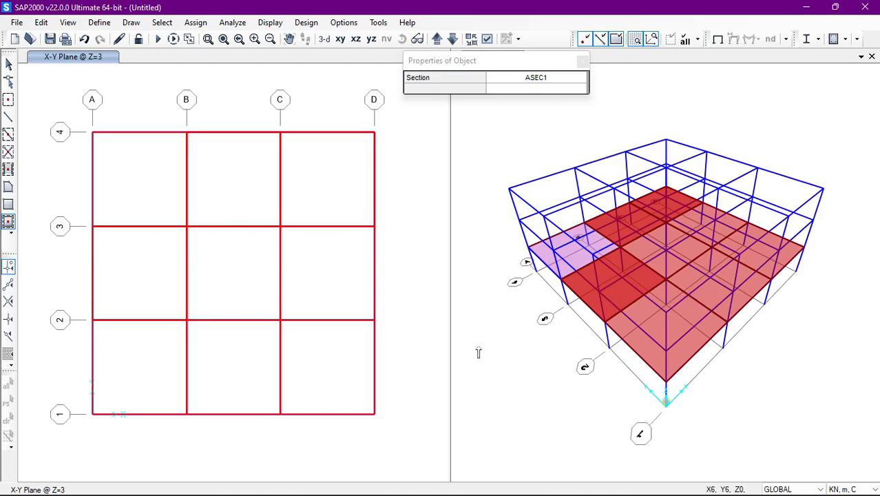
{"action": "mouse_move", "coordinate": [436, 308]}
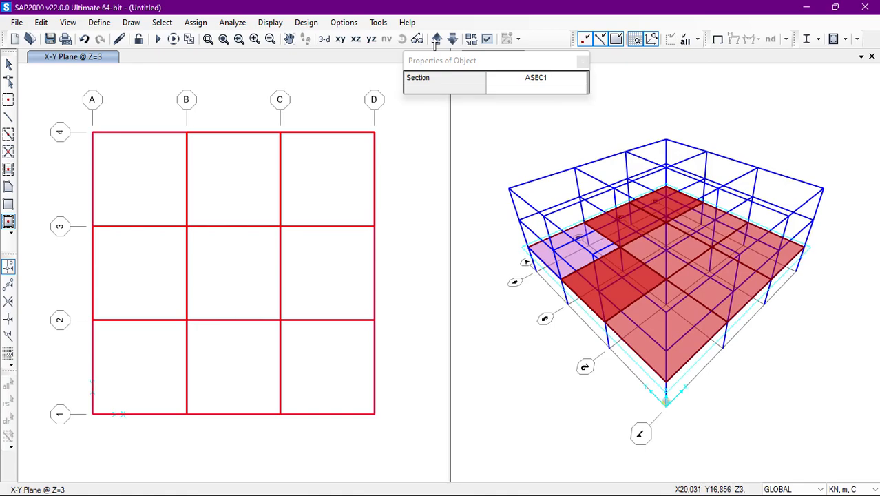
Step: Move the plan up to Z=6, then on to the Z=9 roof
{"action": "left_click", "coordinate": [437, 38]}
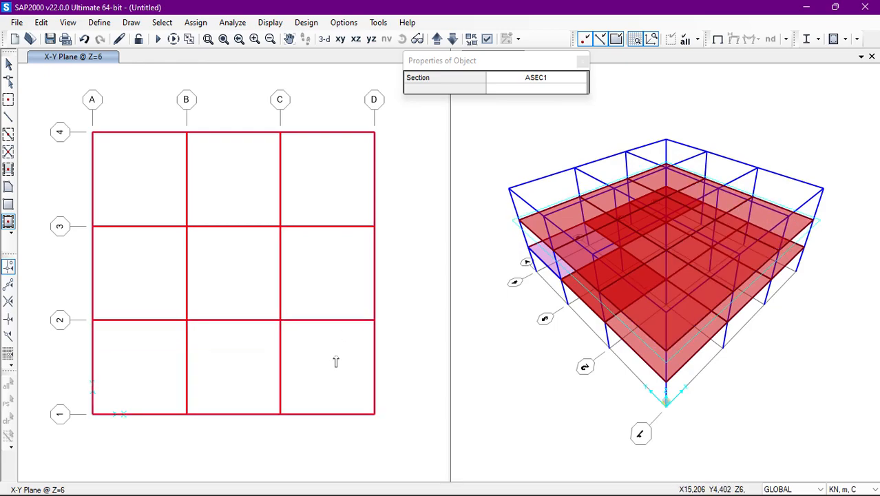
{"action": "left_click", "coordinate": [436, 38]}
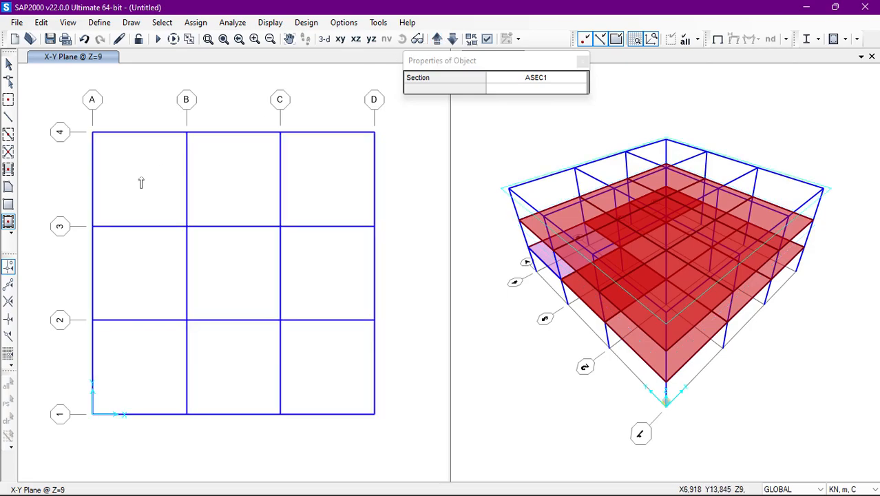
Step: Quick-draw slab panels in the bays of the Z=9 roof plan
{"action": "left_click", "coordinate": [138, 179]}
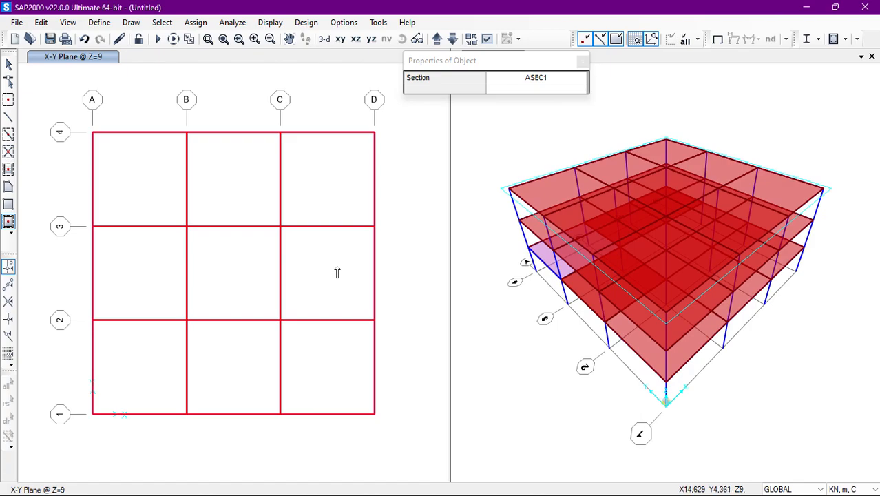
{"action": "left_click", "coordinate": [131, 22]}
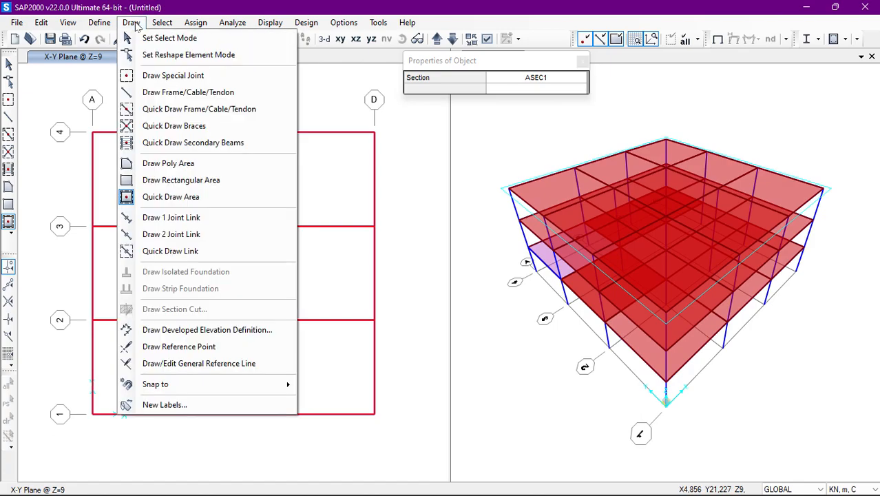
{"action": "mouse_move", "coordinate": [168, 164]}
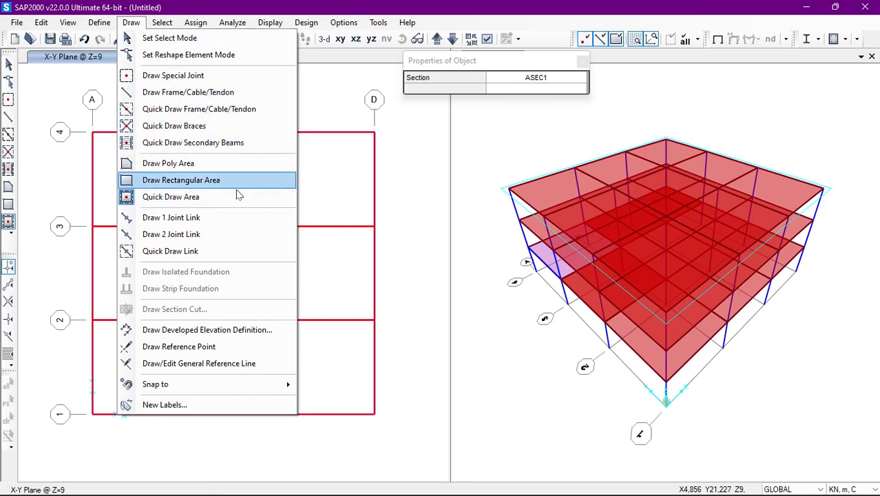
Step: Choose Draw Rectangular Area from the Draw menu
{"action": "left_click", "coordinate": [182, 180]}
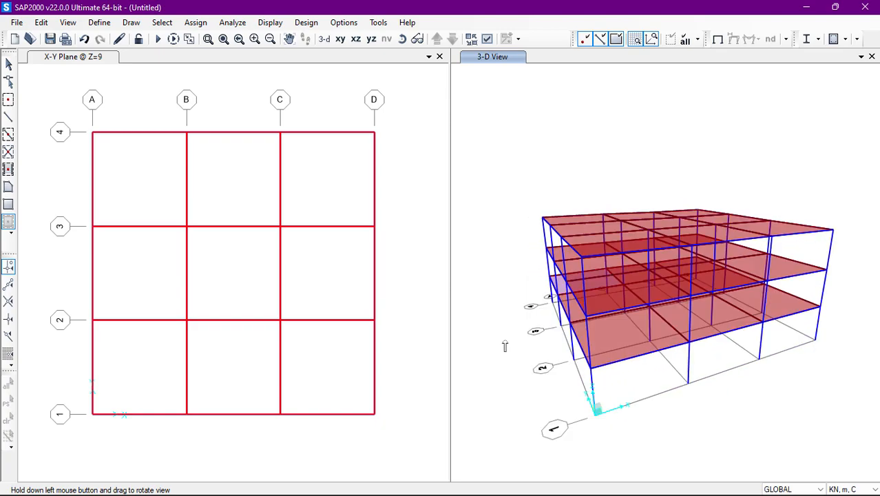
{"action": "mouse_move", "coordinate": [527, 194]}
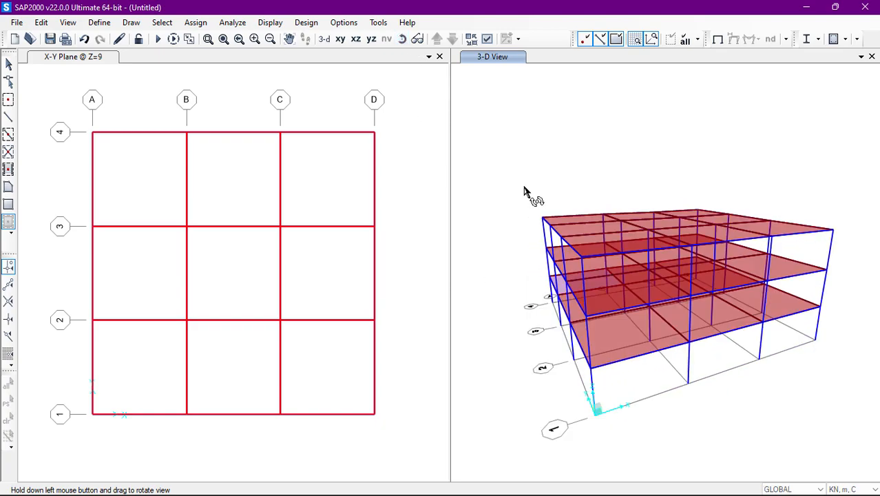
Step: Orbit the 3-D view to see the slab-covered frame from another side
{"action": "left_click_drag", "start_coordinate": [527, 197], "coordinate": [726, 297]}
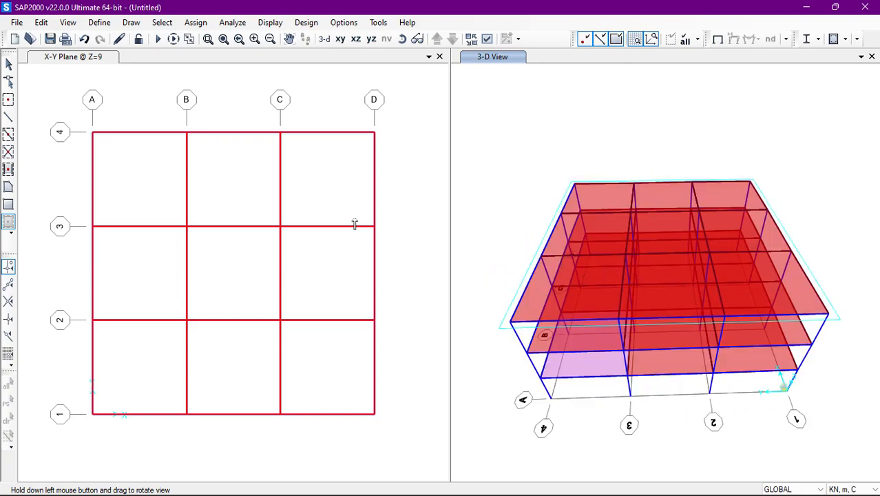
{"action": "mouse_move", "coordinate": [429, 216]}
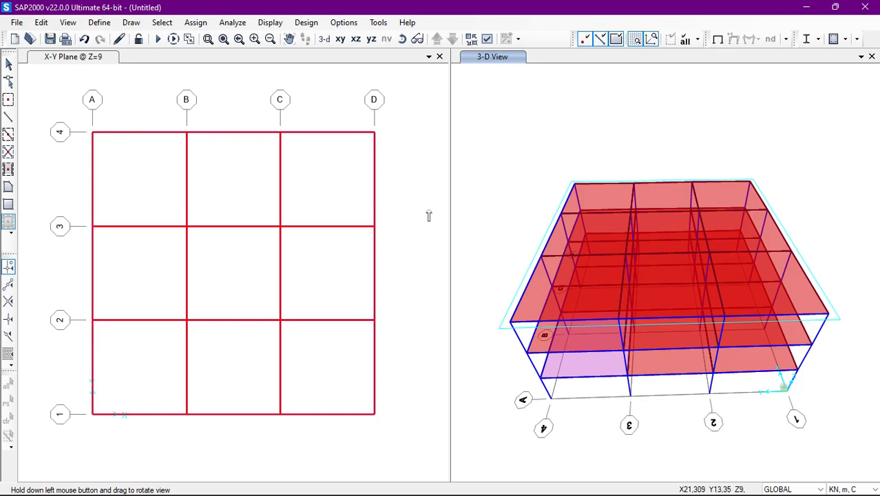